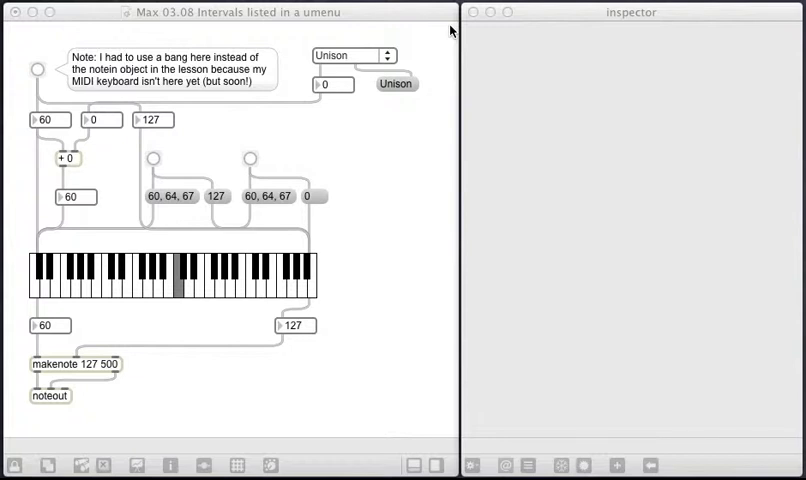
mouse_move(390, 28)
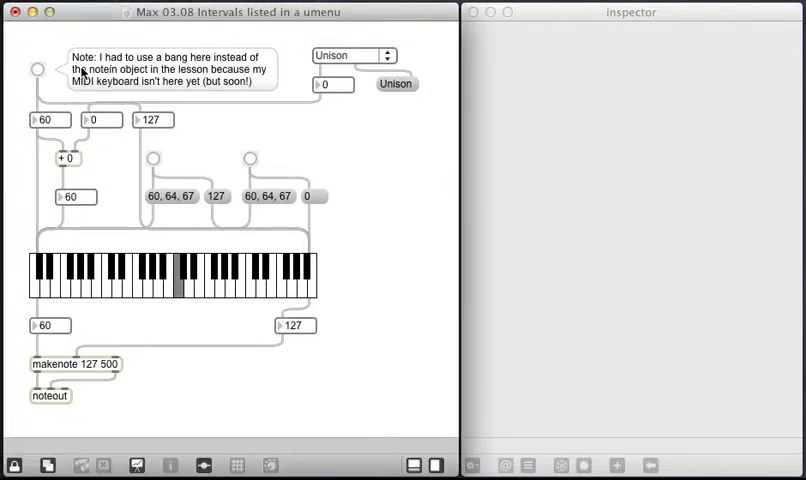
mouse_move(38, 68)
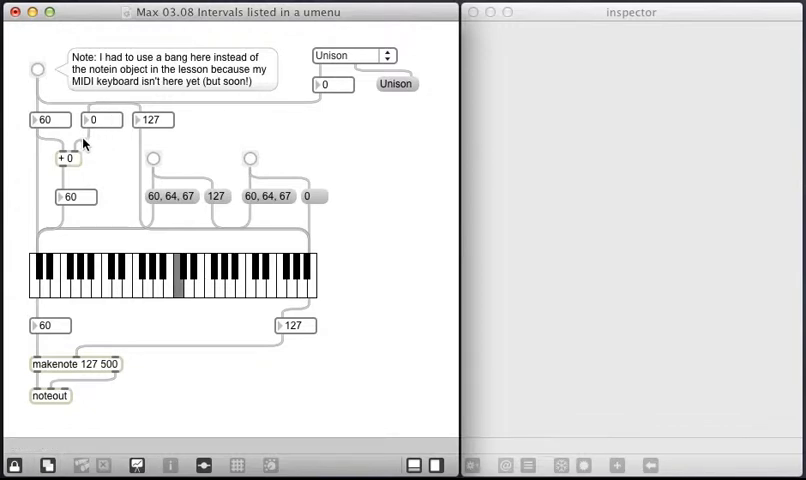
mouse_move(100, 130)
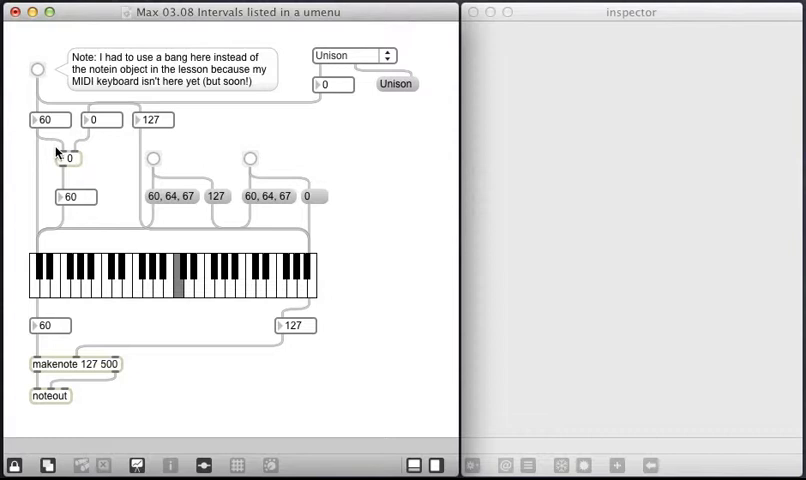
mouse_move(84, 196)
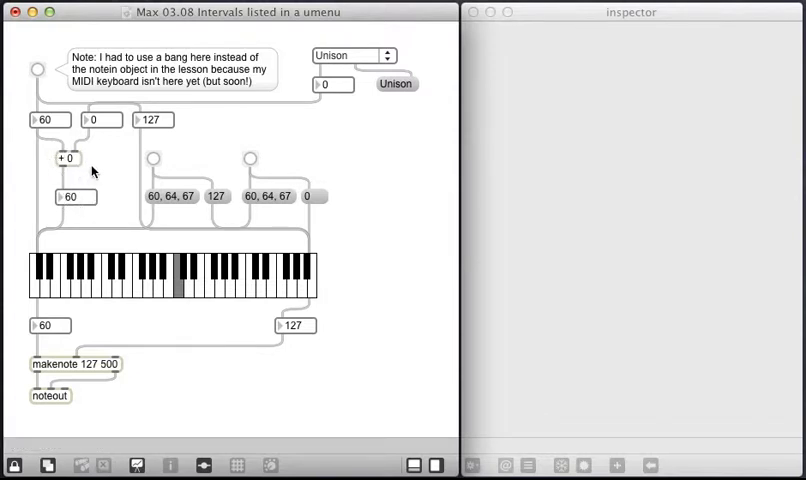
mouse_move(108, 84)
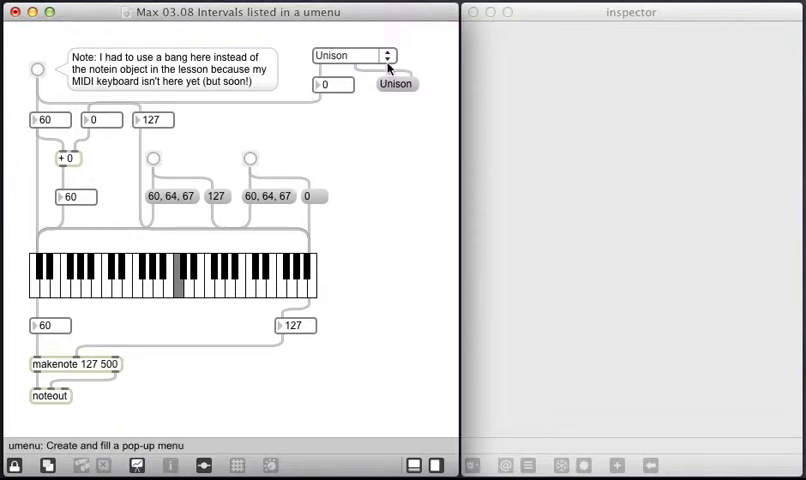
- Unlock the intervals-in-a-umenu patch so it can be edited
click(356, 56)
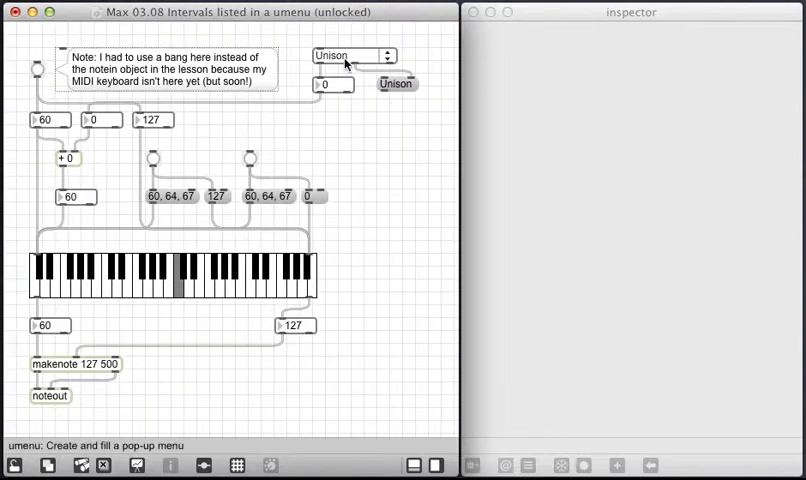
- Show the umenu's Inspector and bring up its Menu Items list, Unison through Octave
click(350, 56)
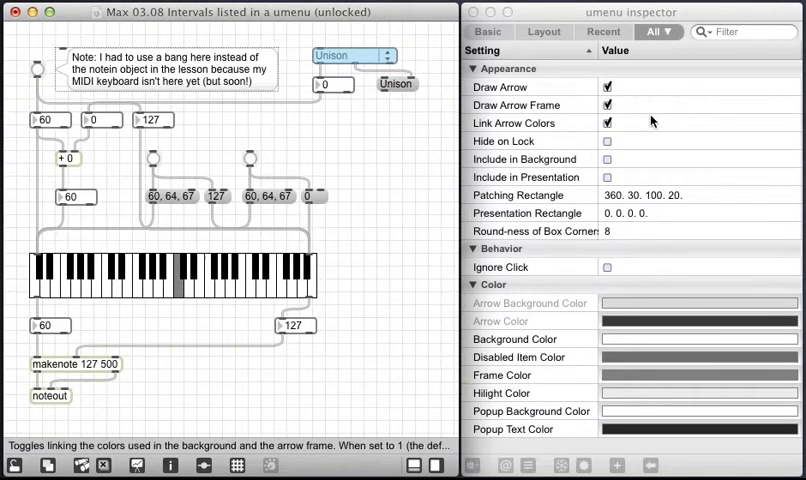
mouse_move(586, 130)
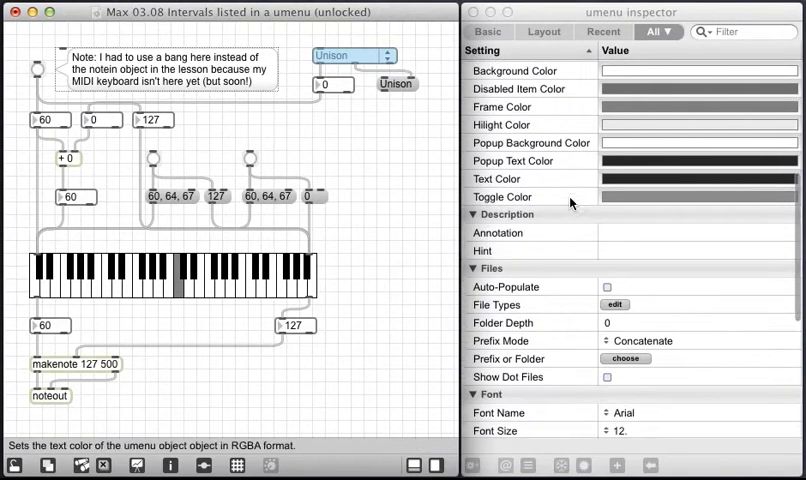
scroll(down, 3)
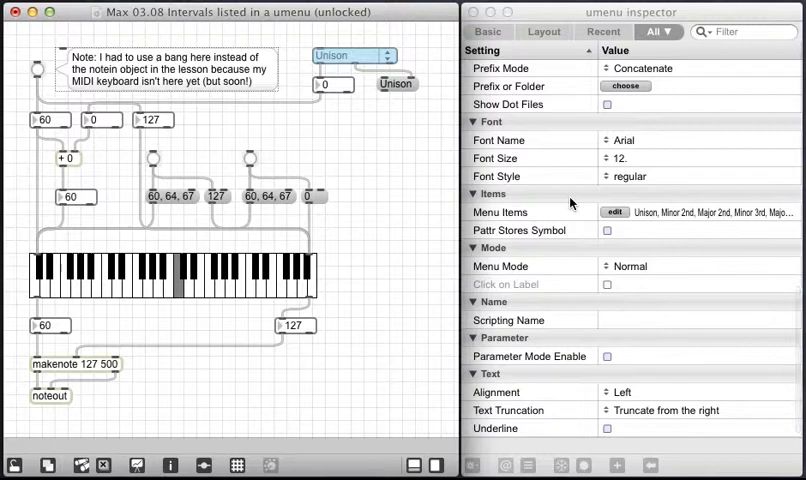
click(616, 212)
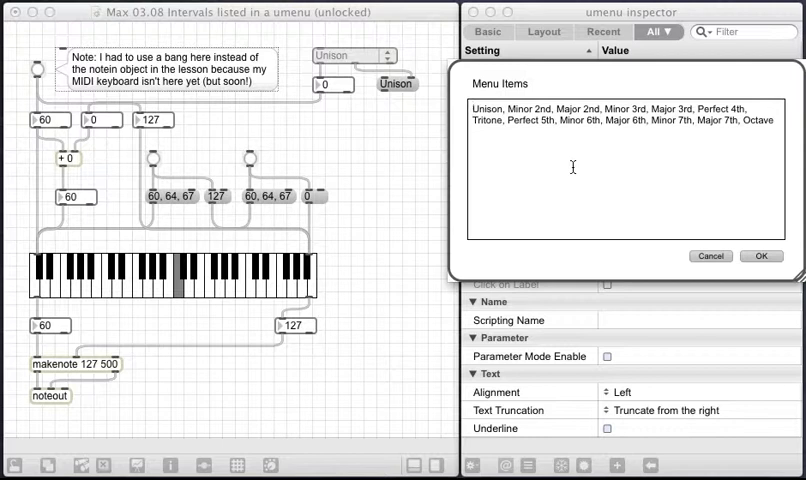
click(472, 108)
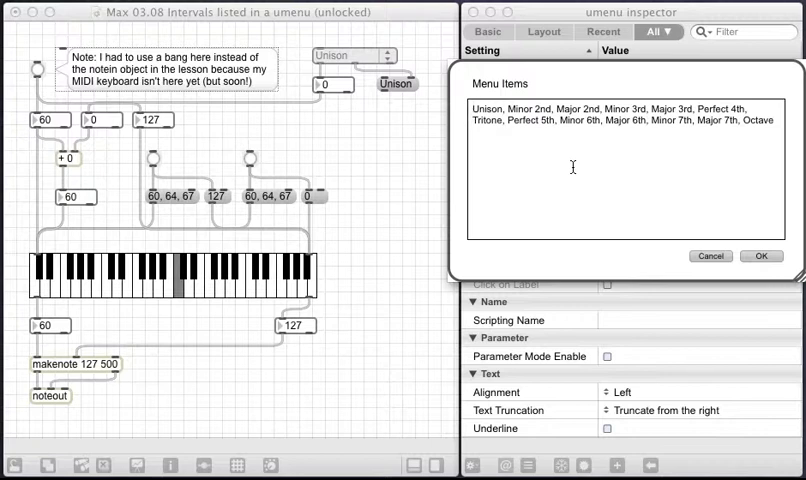
click(472, 108)
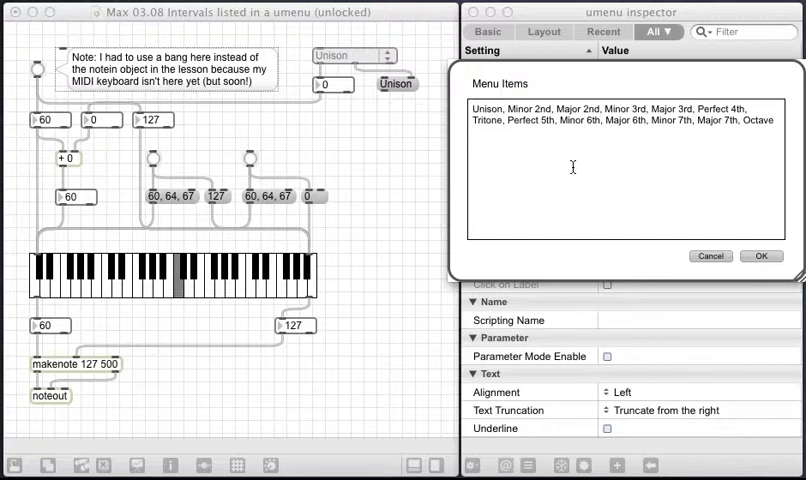
click(760, 256)
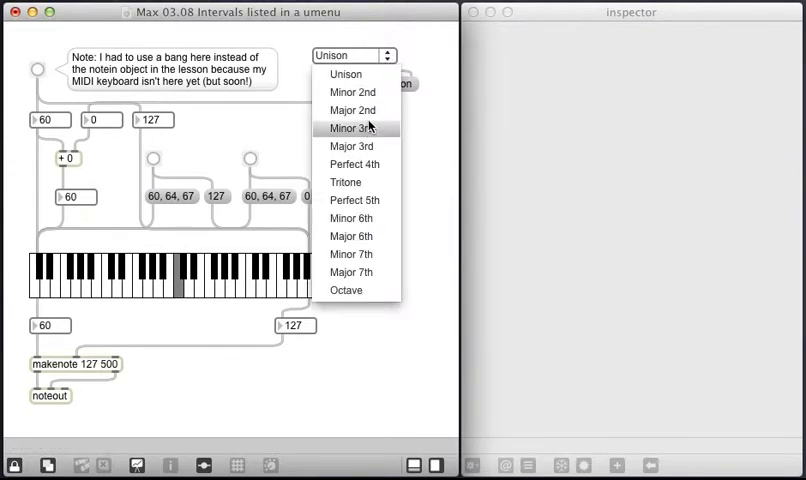
- Pick Minor 3rd then Tritone from the umenu and bang so the interval outputs 6
click(352, 128)
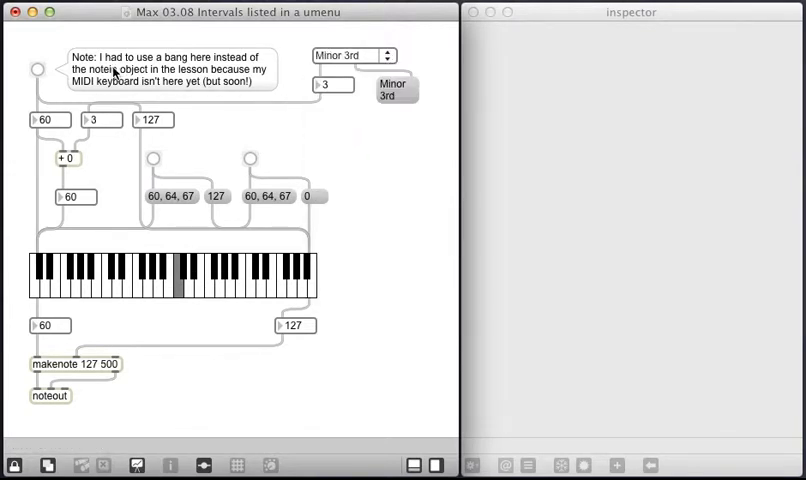
click(38, 68)
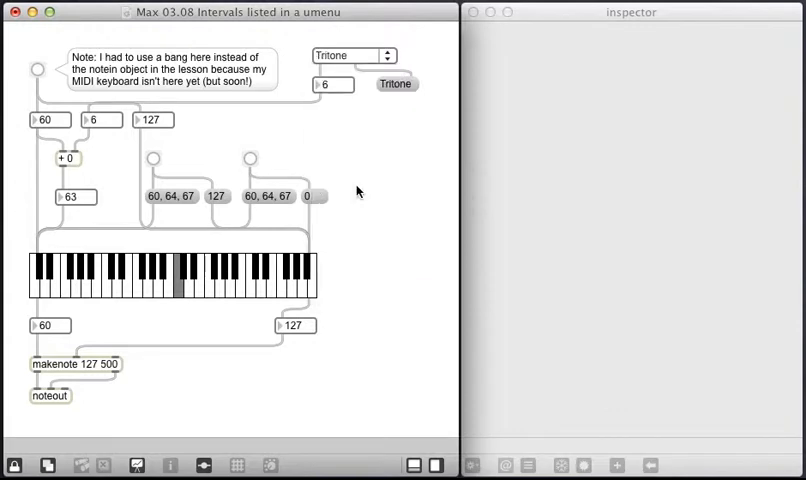
click(38, 70)
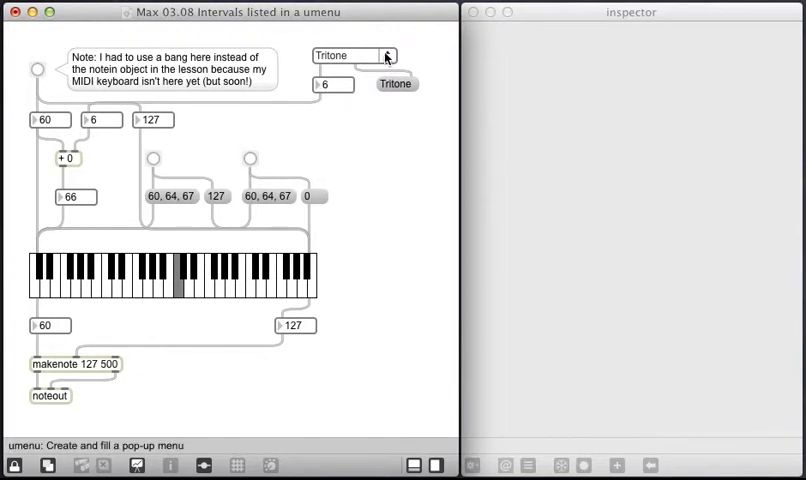
mouse_move(348, 284)
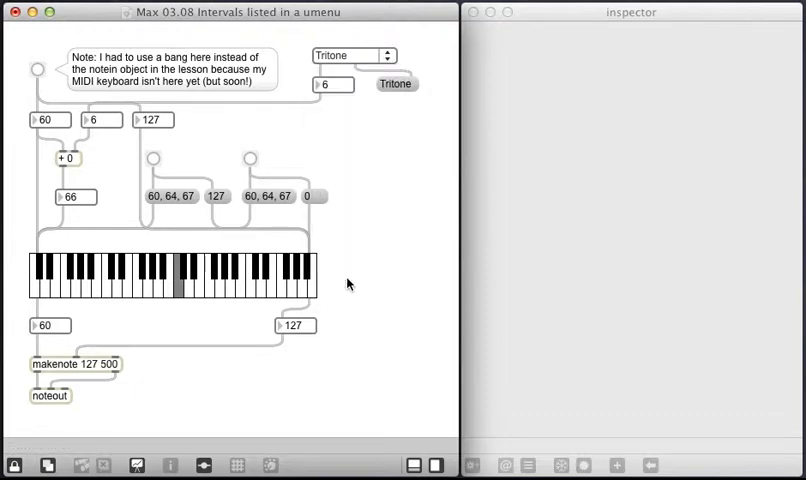
- Pick Major 7th then Octave from the umenu so the interval outputs 12
click(38, 70)
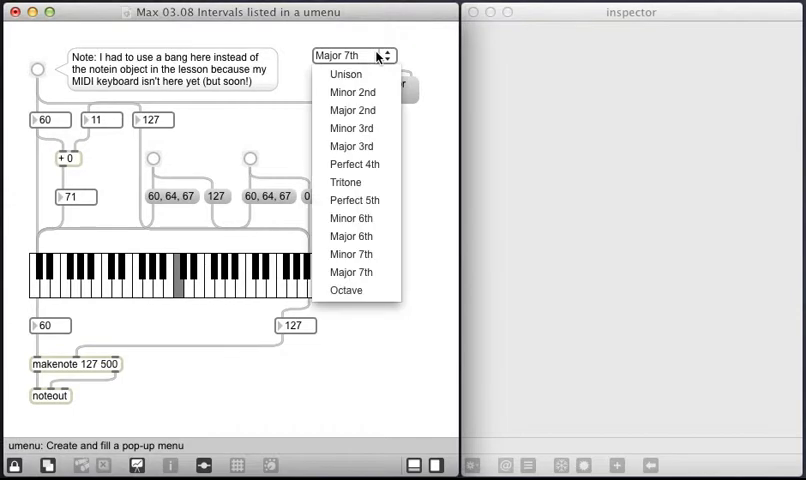
click(346, 290)
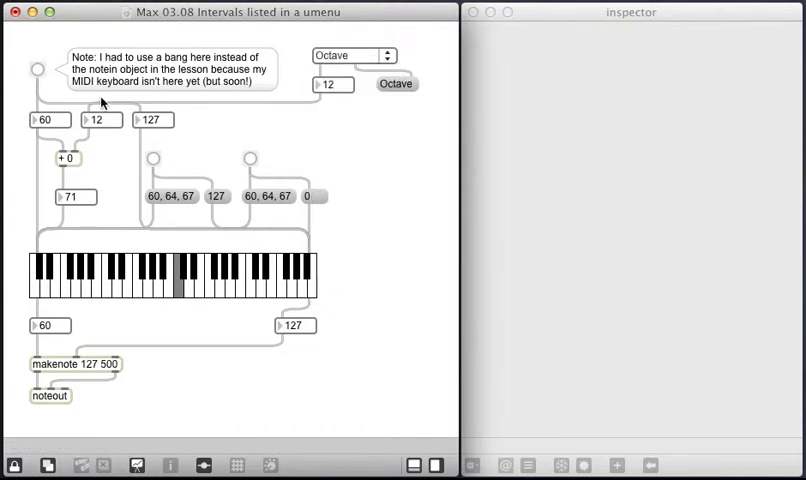
mouse_move(348, 120)
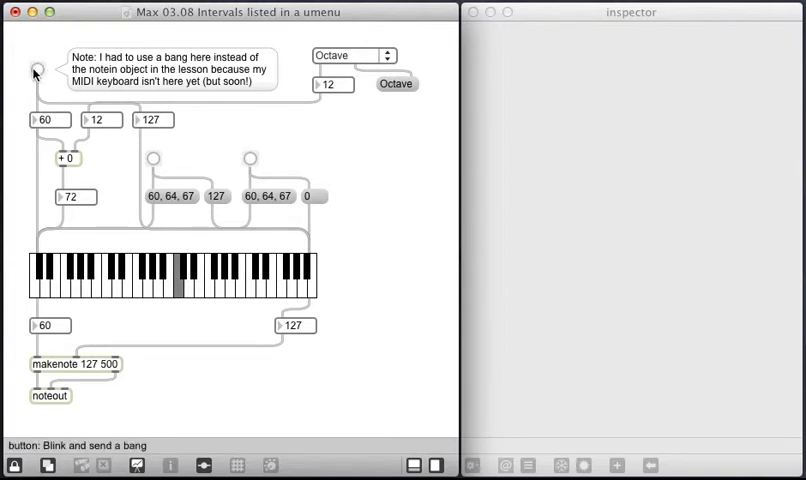
mouse_move(408, 100)
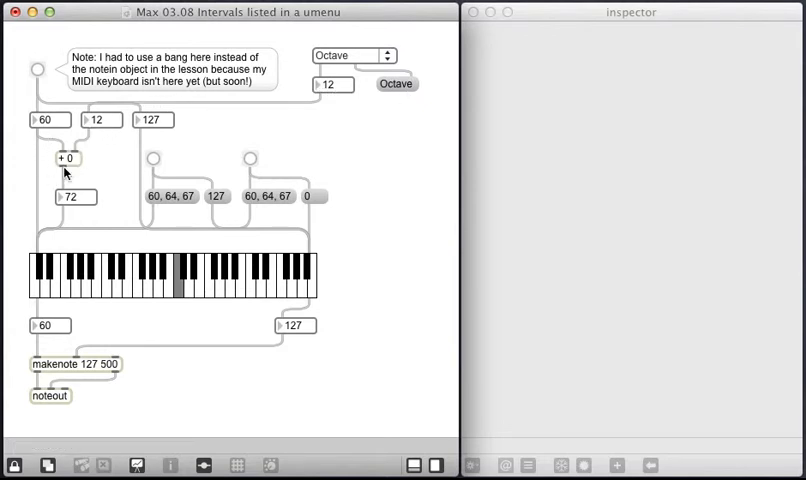
mouse_move(80, 244)
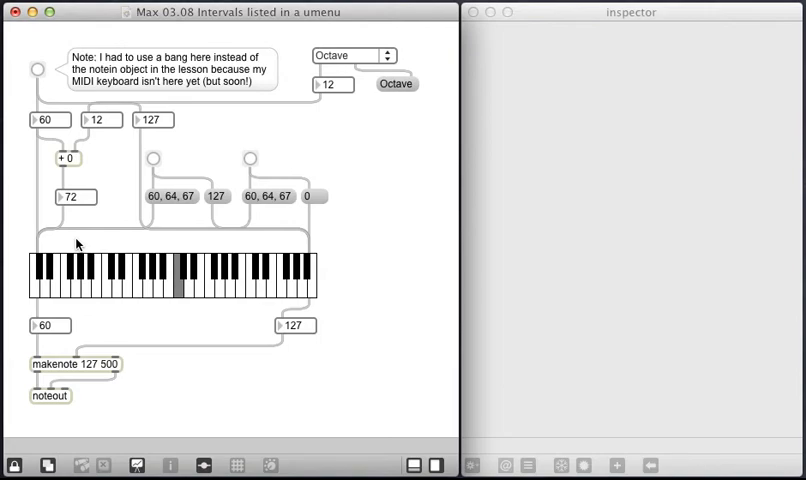